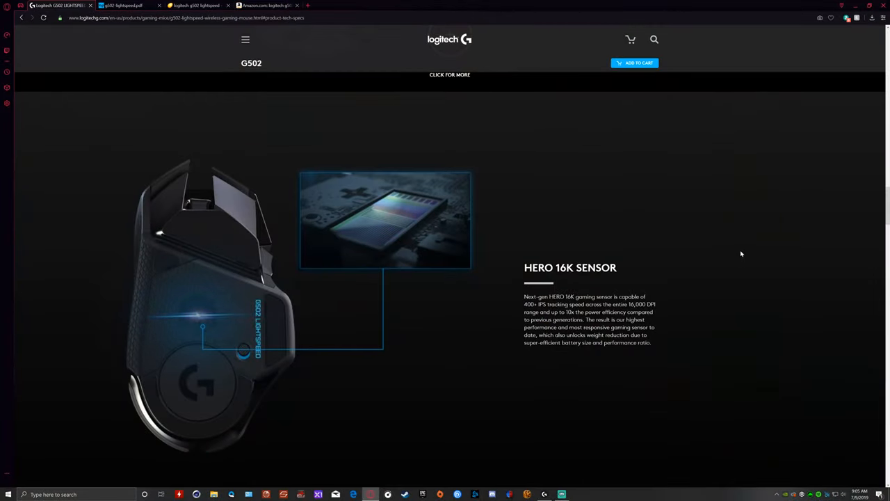
Scroll the G502 LIGHTSPEED page and launch Logitech G HUB showing the G502 and BRIO
scroll("down", 3)
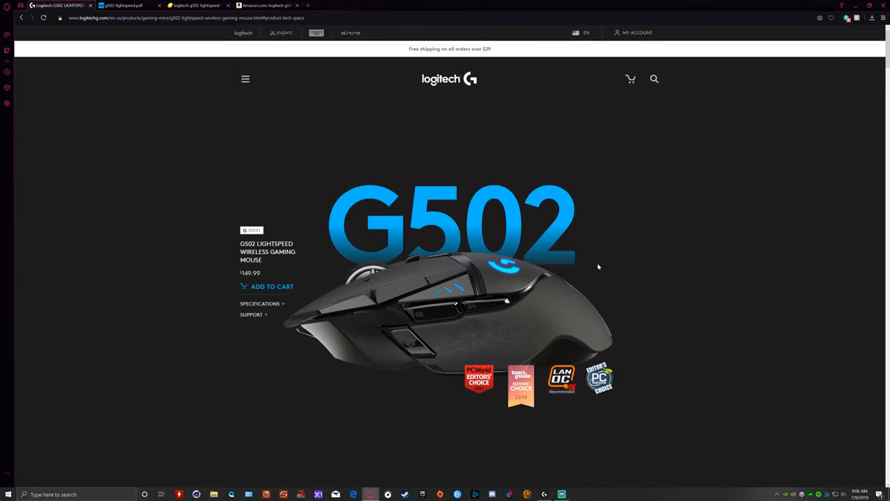
scroll("down", 3)
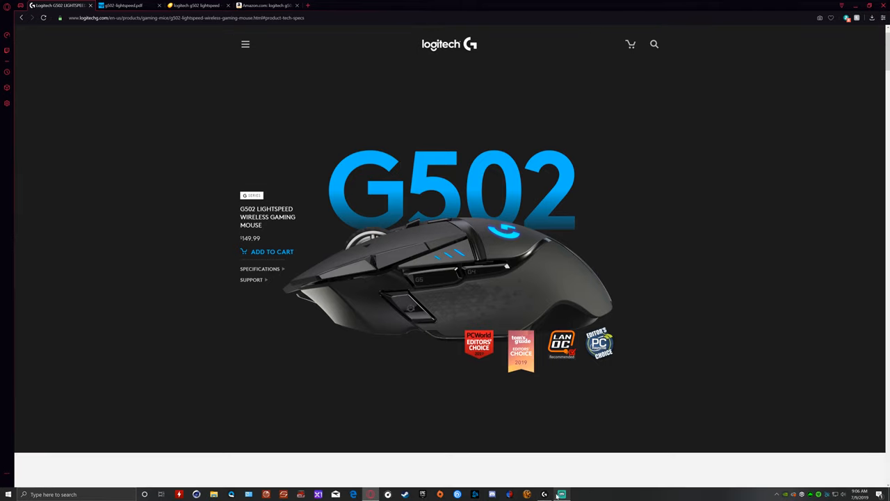
left_click(544, 494)
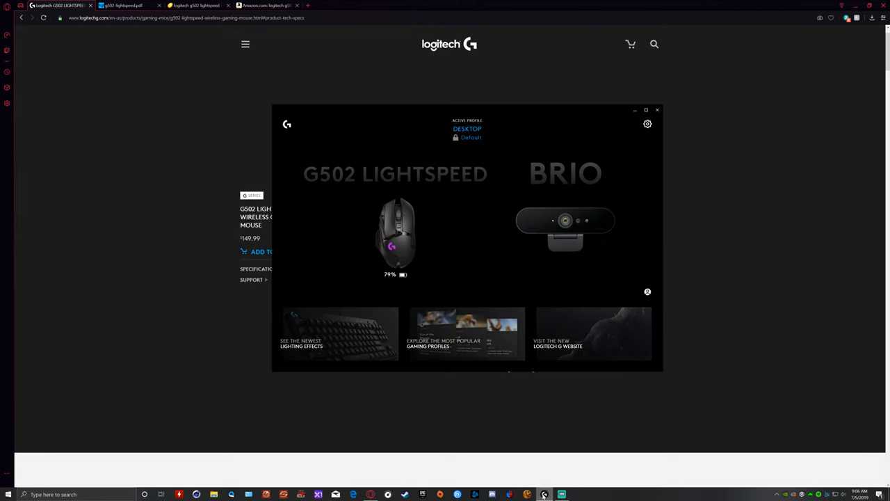